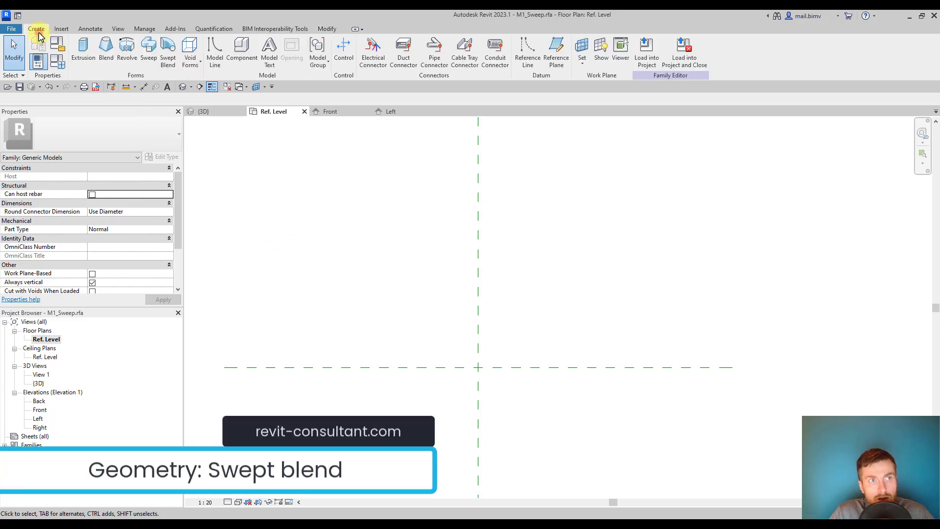
mouse_move(168, 51)
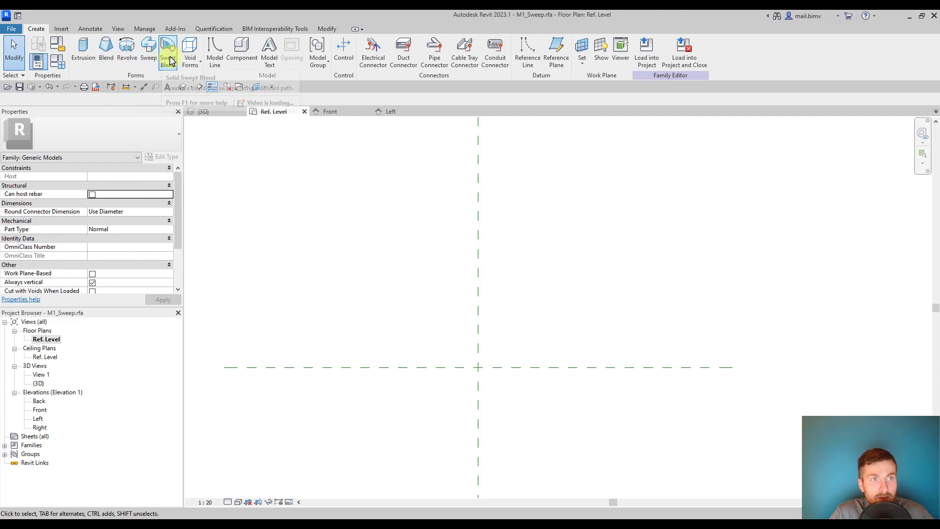
mouse_move(169, 51)
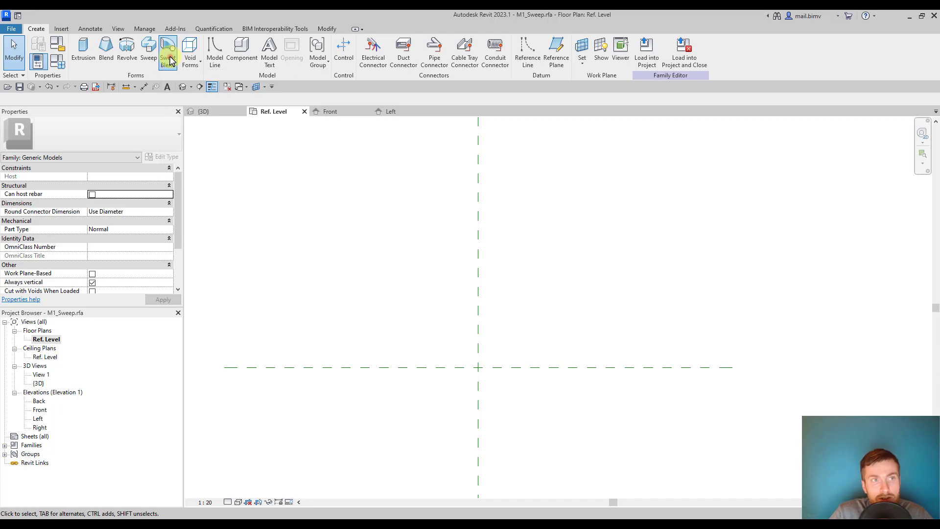
Step: Sketch the swept blend path as one straight line between the end reference planes, dismissing the error
left_click(169, 53)
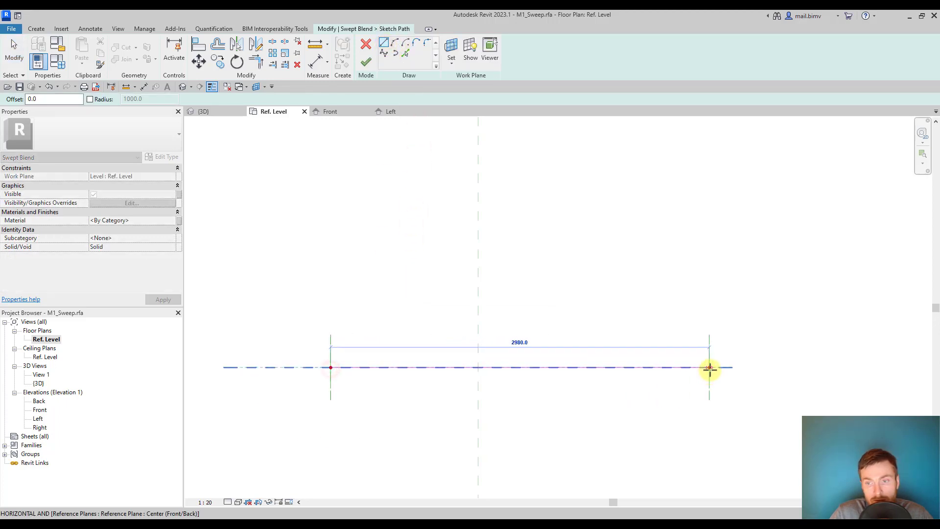
left_click(255, 62)
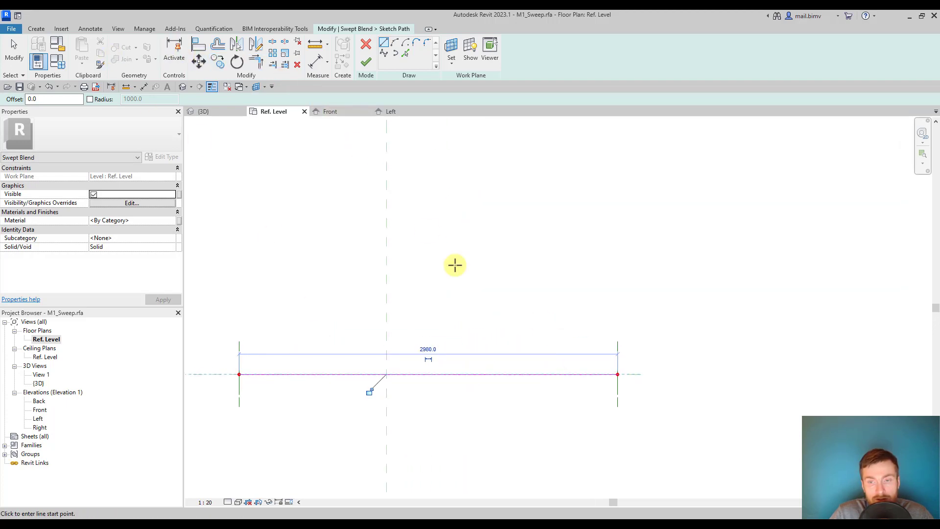
mouse_move(508, 321)
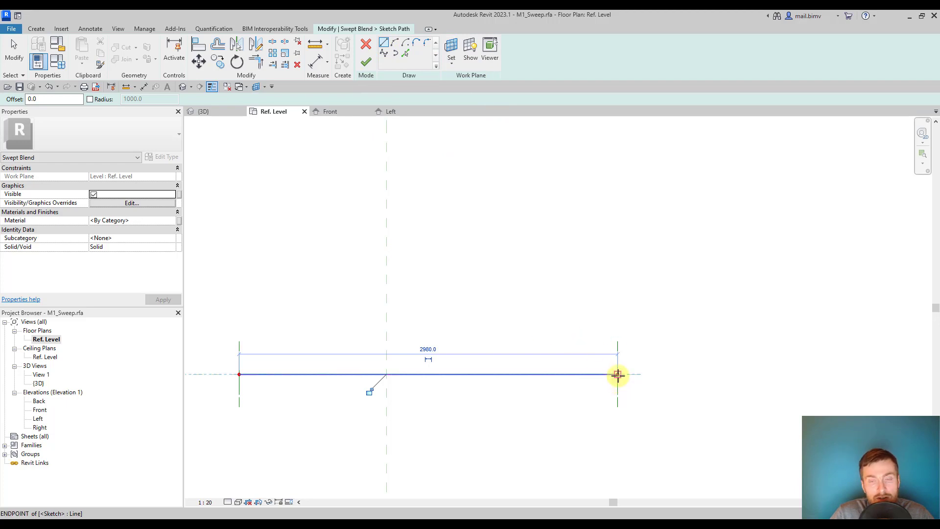
left_click(617, 374)
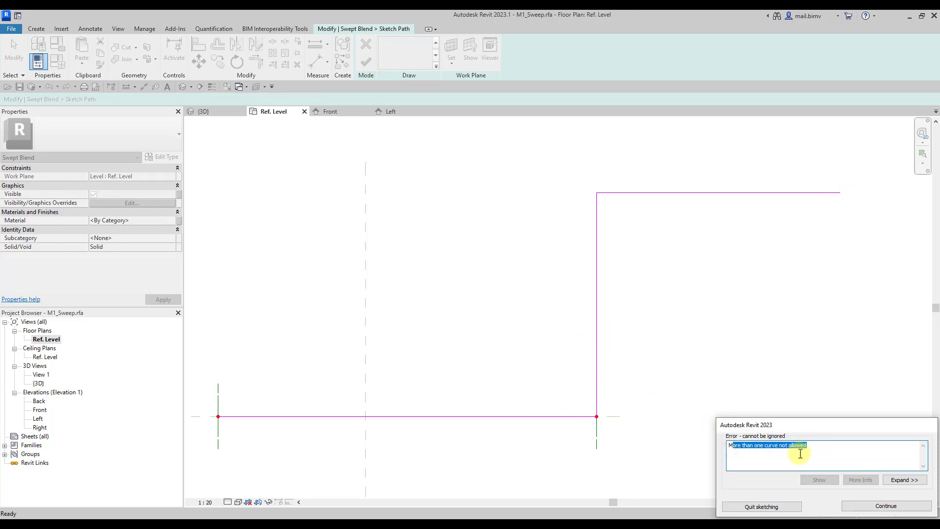
left_click(886, 505)
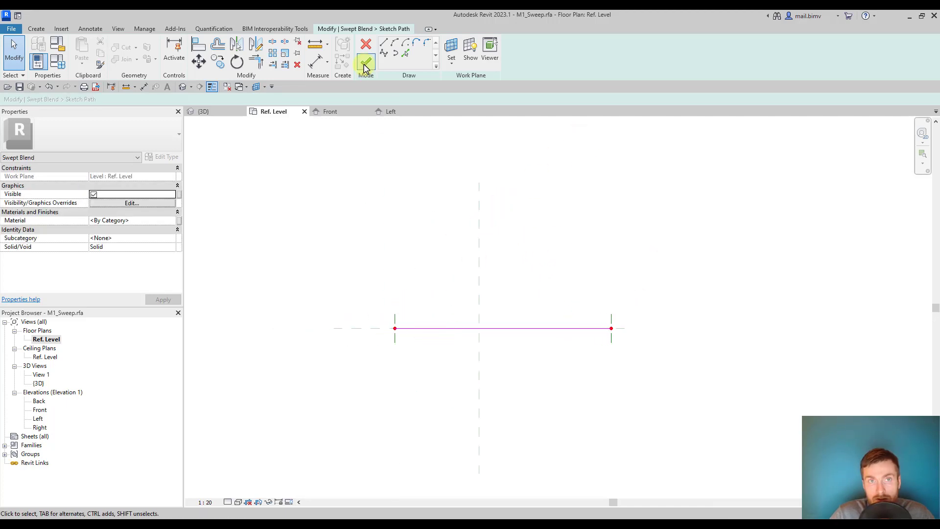
Step: Finish the straight path sketch and select the first end profile
left_click(366, 62)
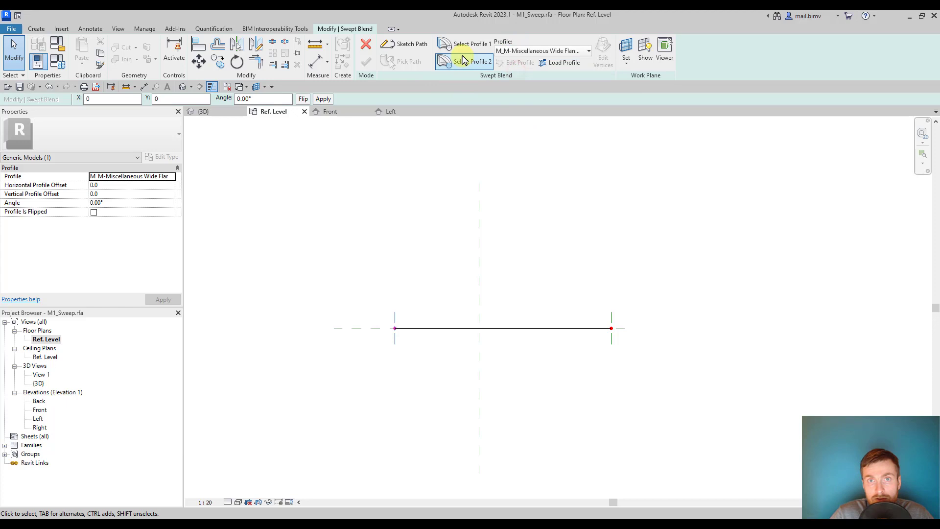
left_click(469, 61)
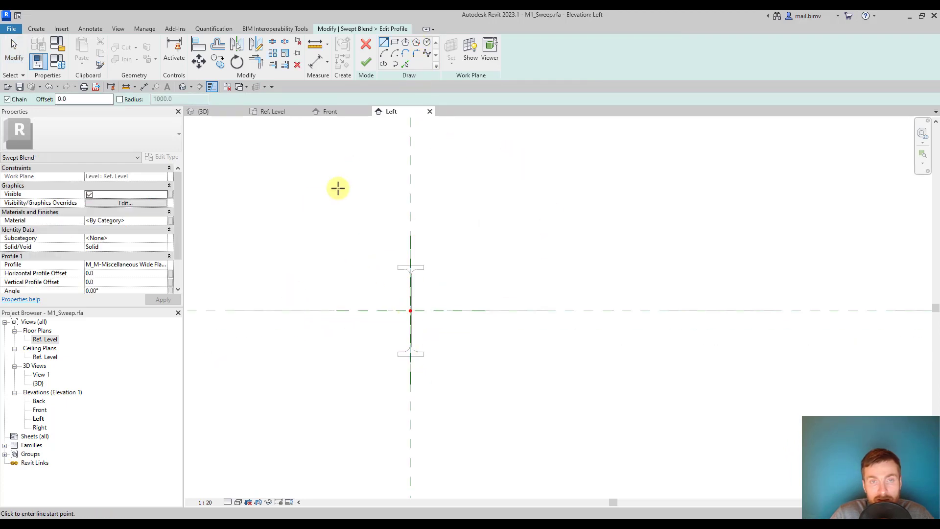
mouse_move(315, 213)
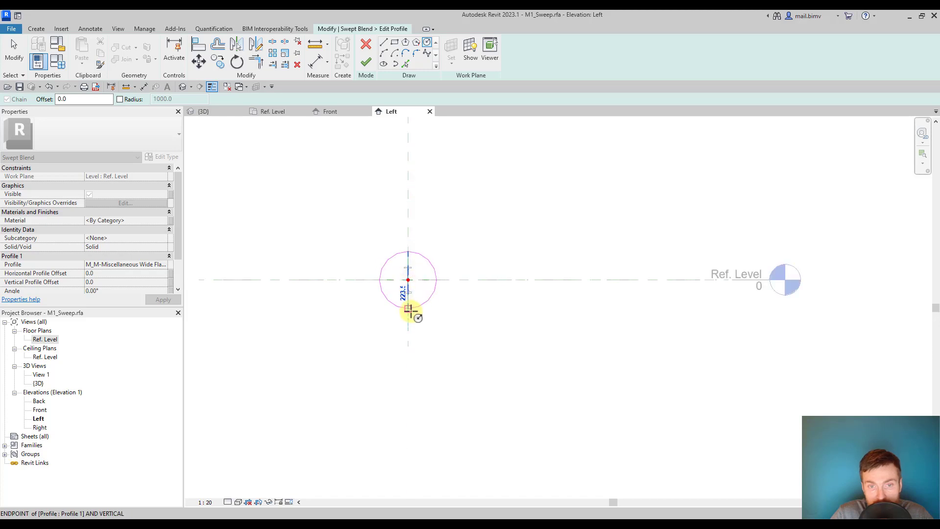
Step: Set the radius of the circular profile sketched at the first end
left_click(366, 46)
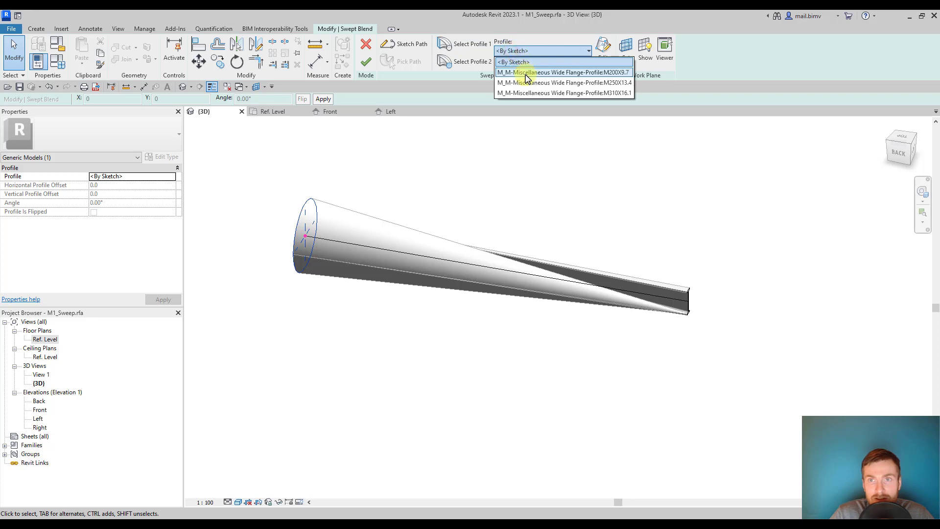
Step: Give the first end a M_M-Miscellaneous Wide Flange profile and view the beam from a corner
left_click(561, 72)
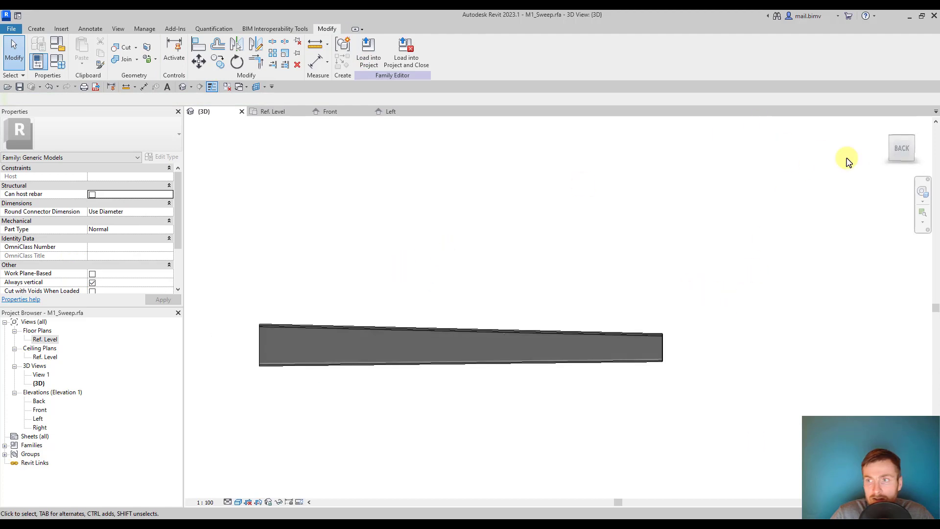
left_click(678, 309)
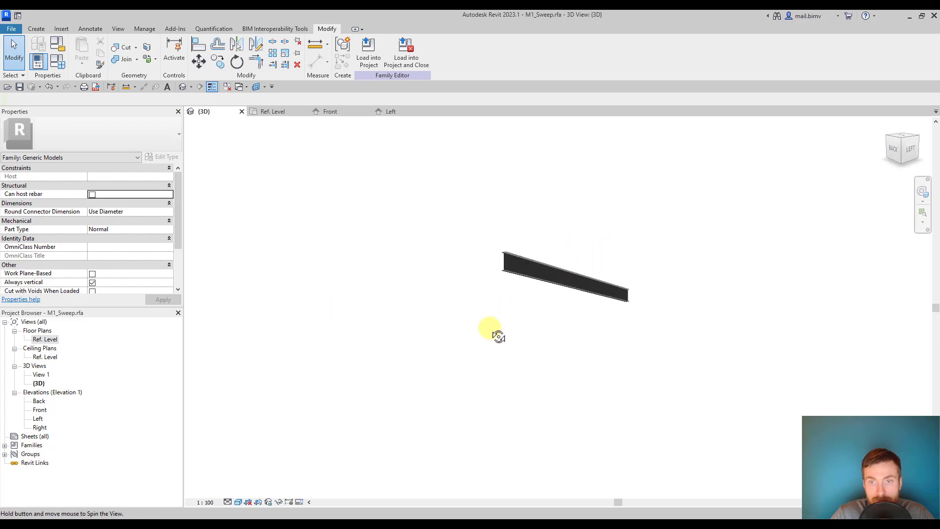
left_click_drag(492, 329, 344, 449)
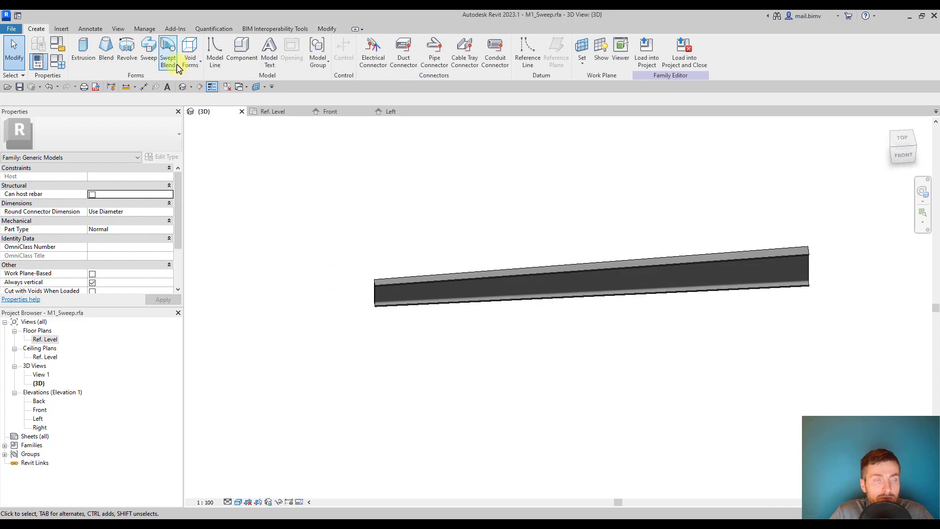
mouse_move(168, 53)
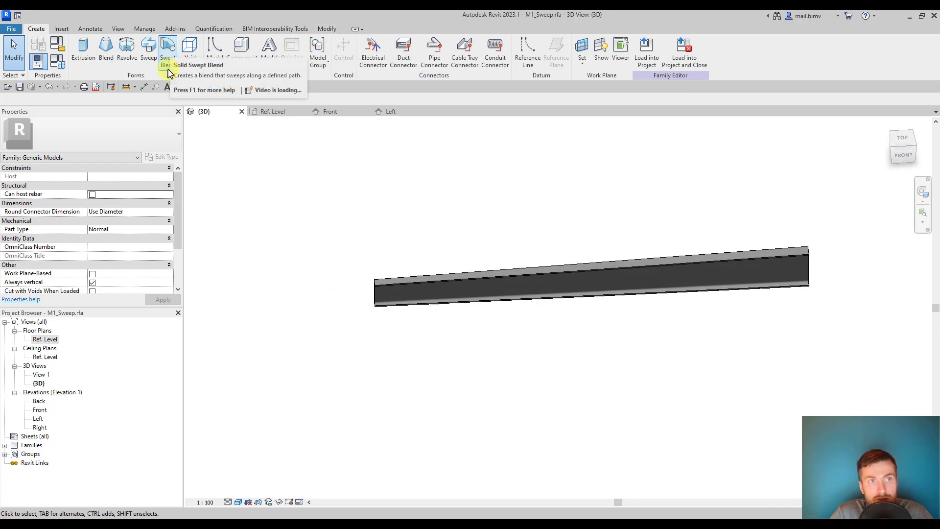